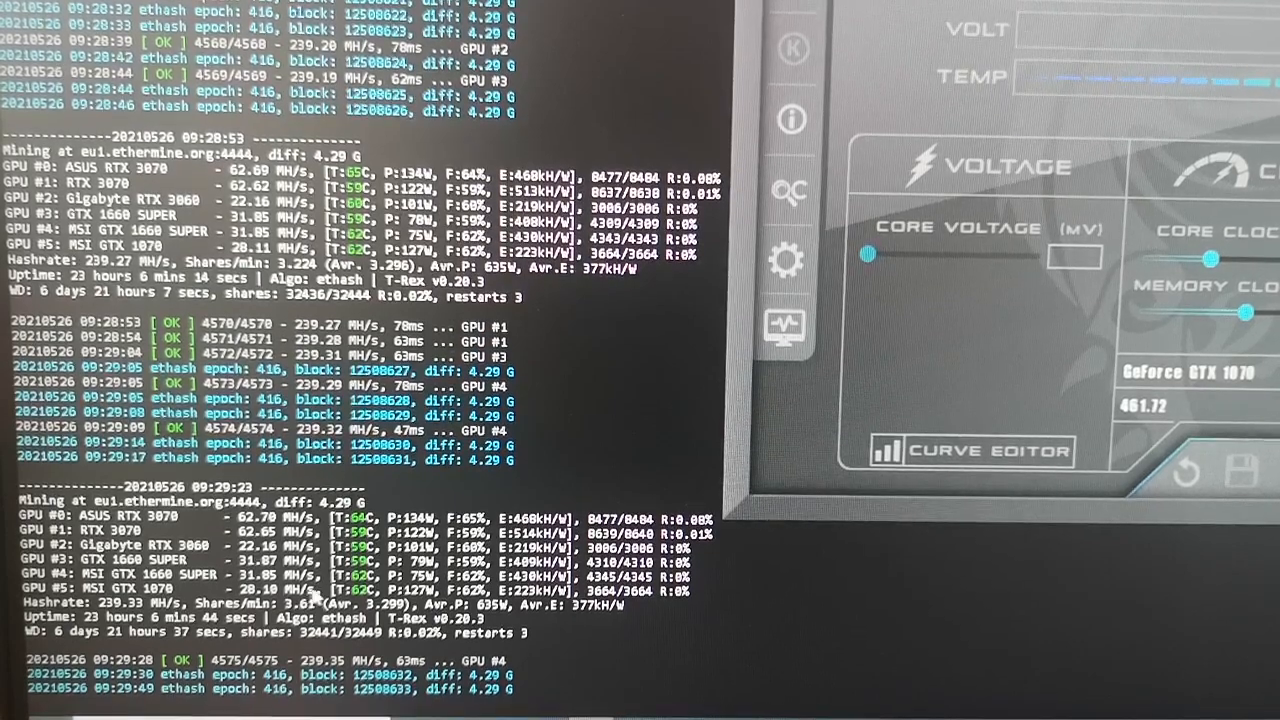
Step: Search Google for 'msi afterburner'
scroll("down", 3)
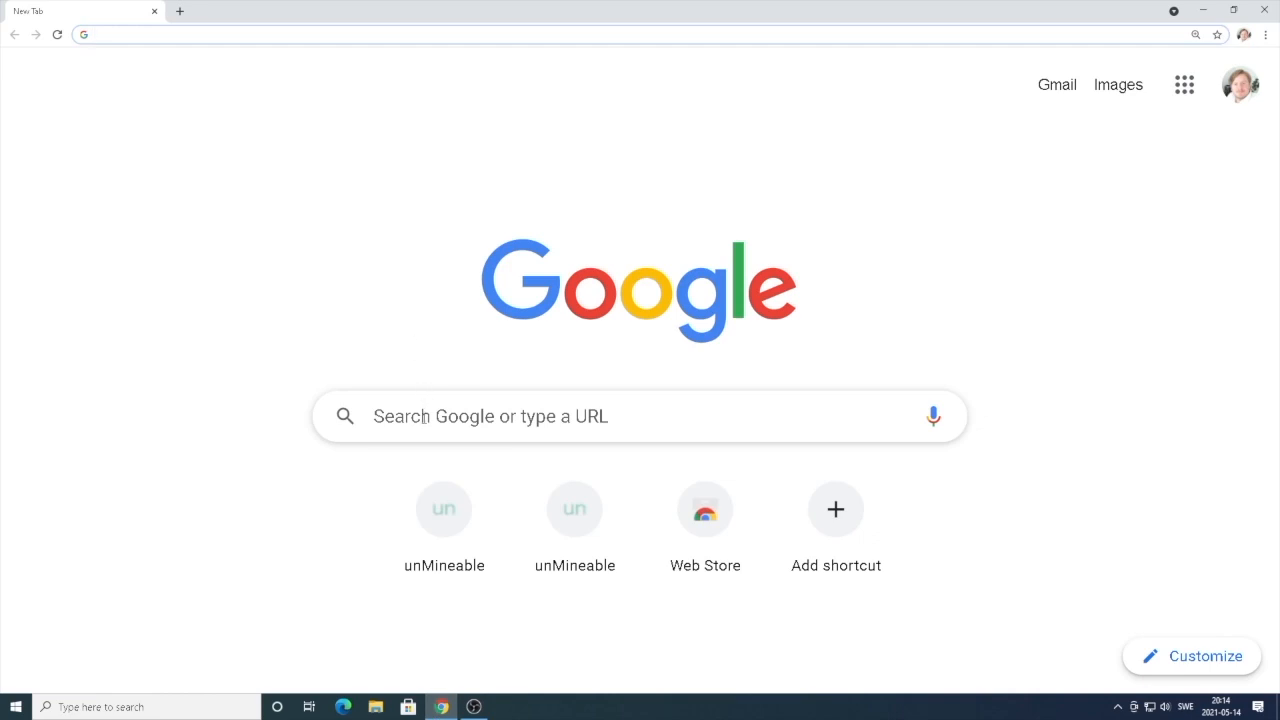
type("ms")
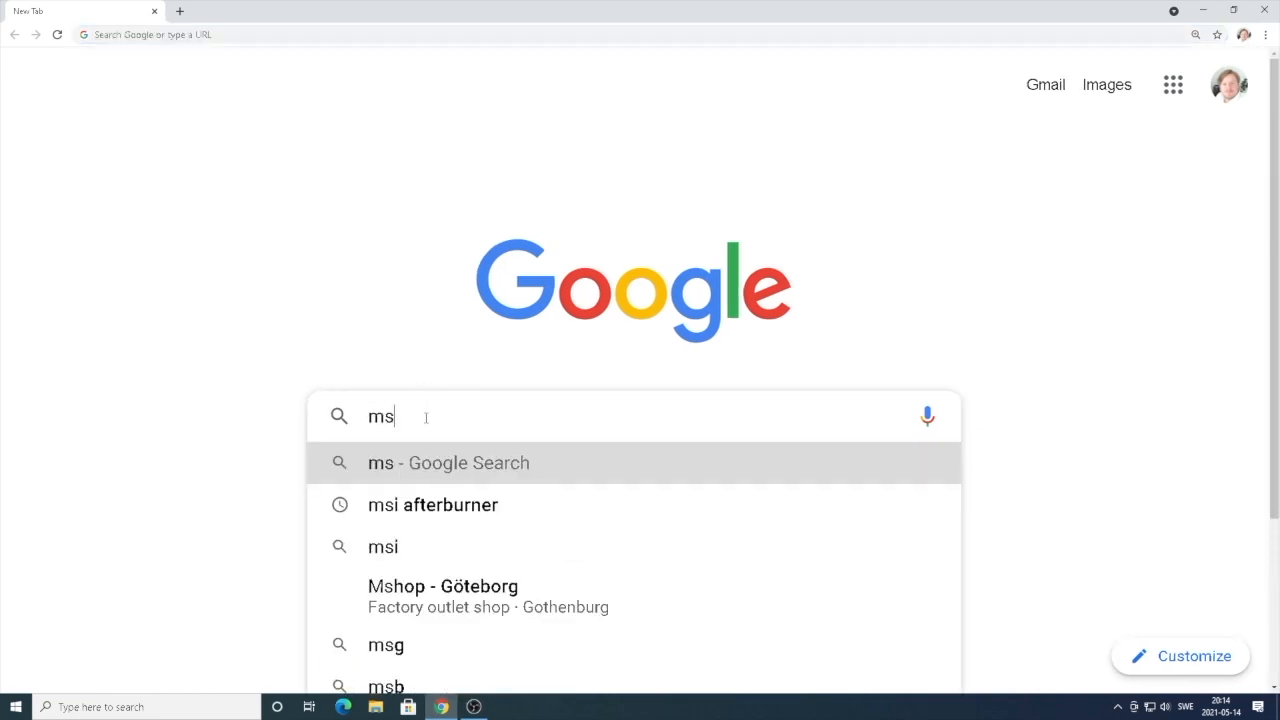
left_click(432, 504)
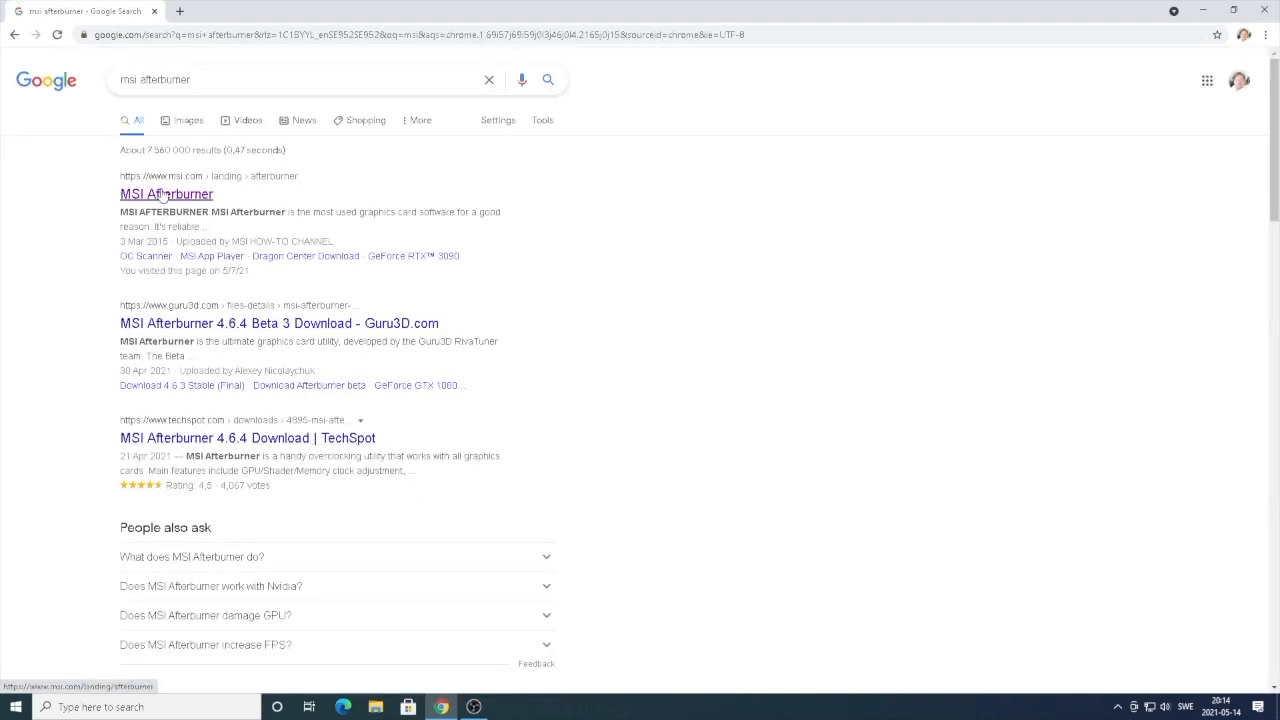
Step: Reach the official MSI Afterburner download page from the msi.com result
left_click(166, 192)
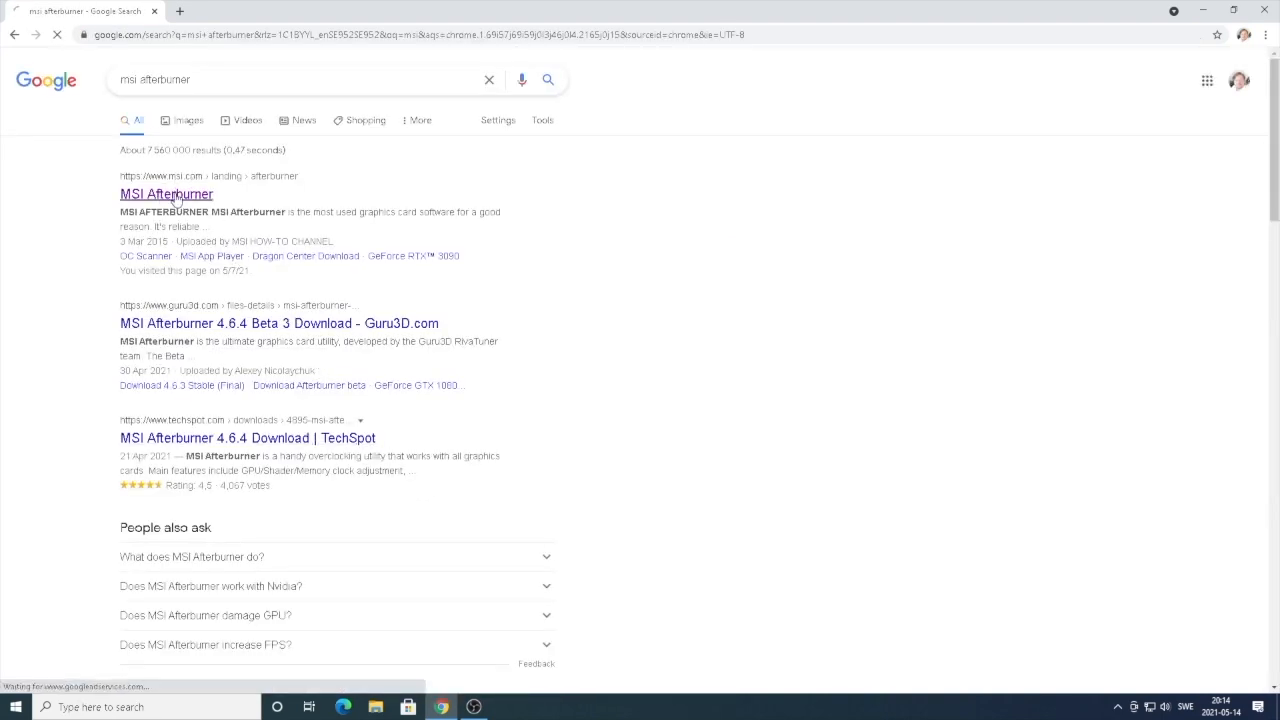
left_click(166, 194)
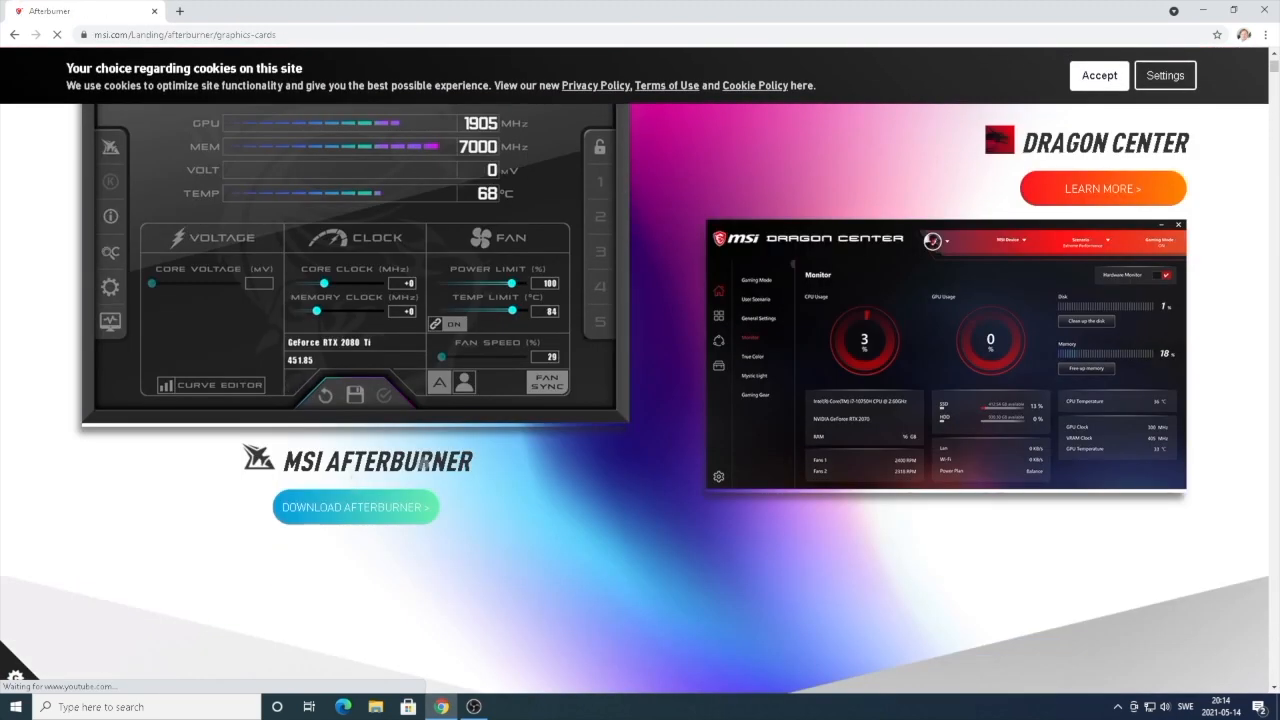
left_click(356, 508)
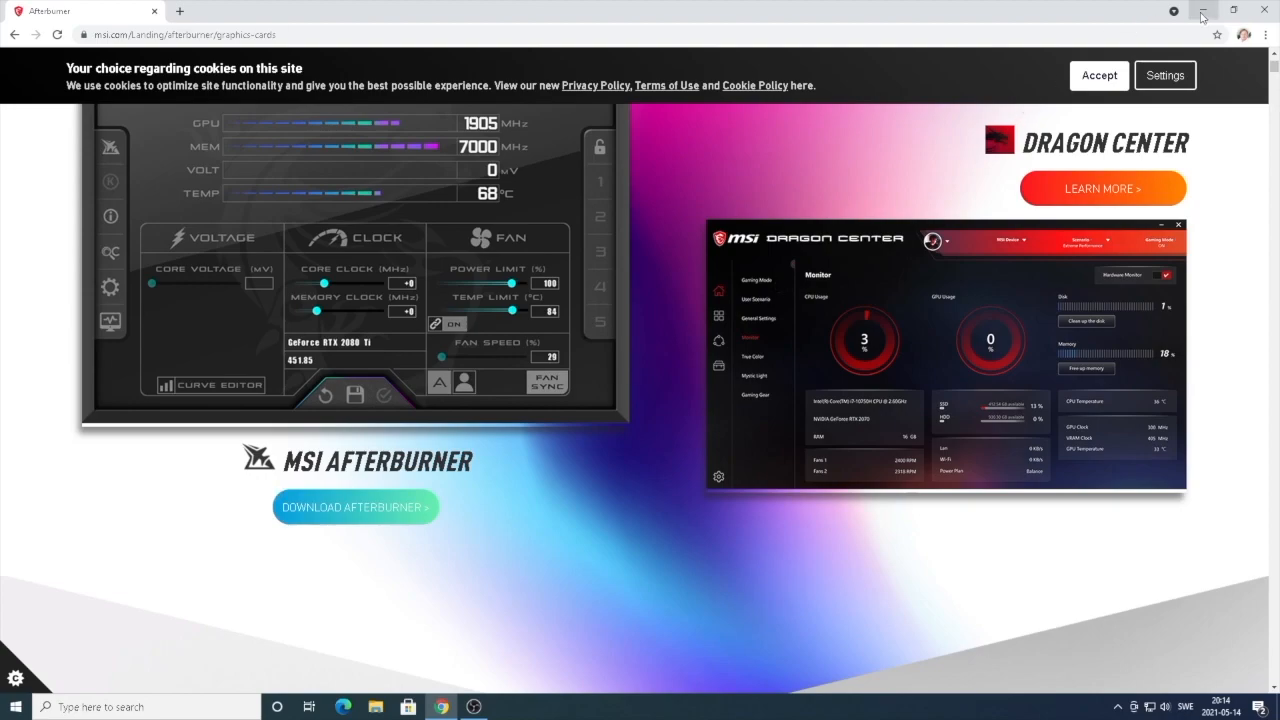
left_click(1202, 10)
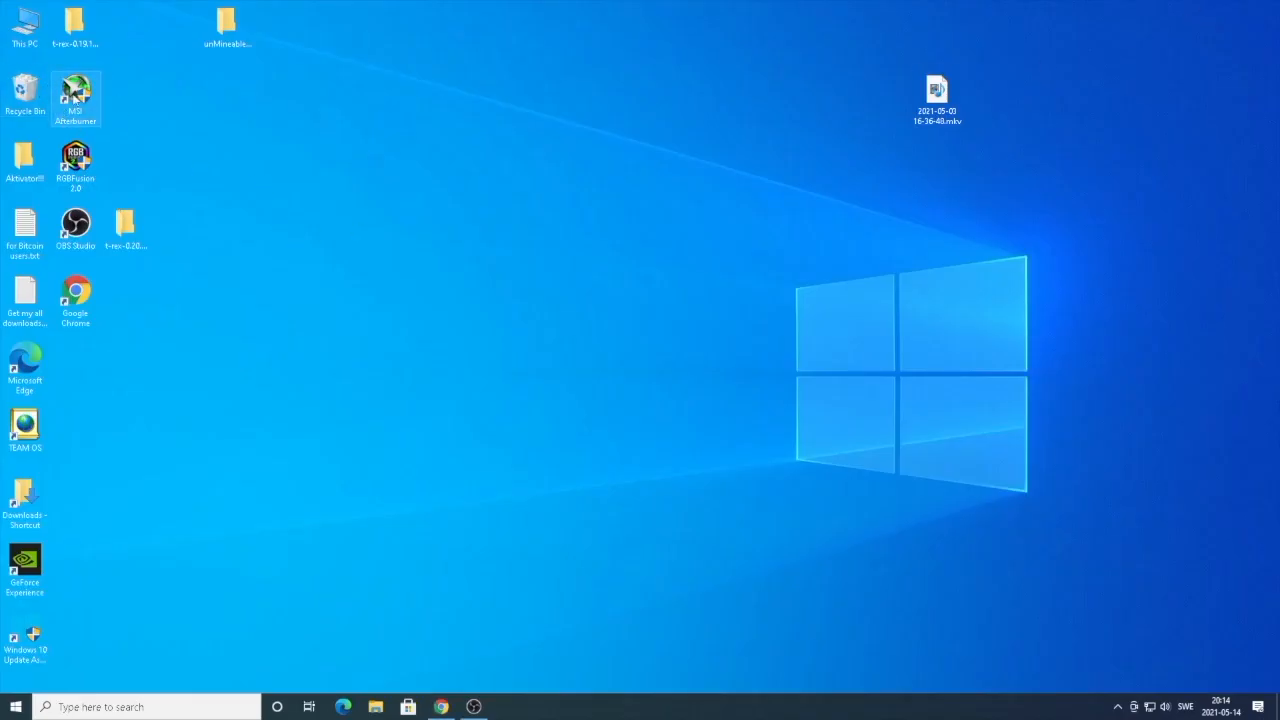
mouse_move(106, 96)
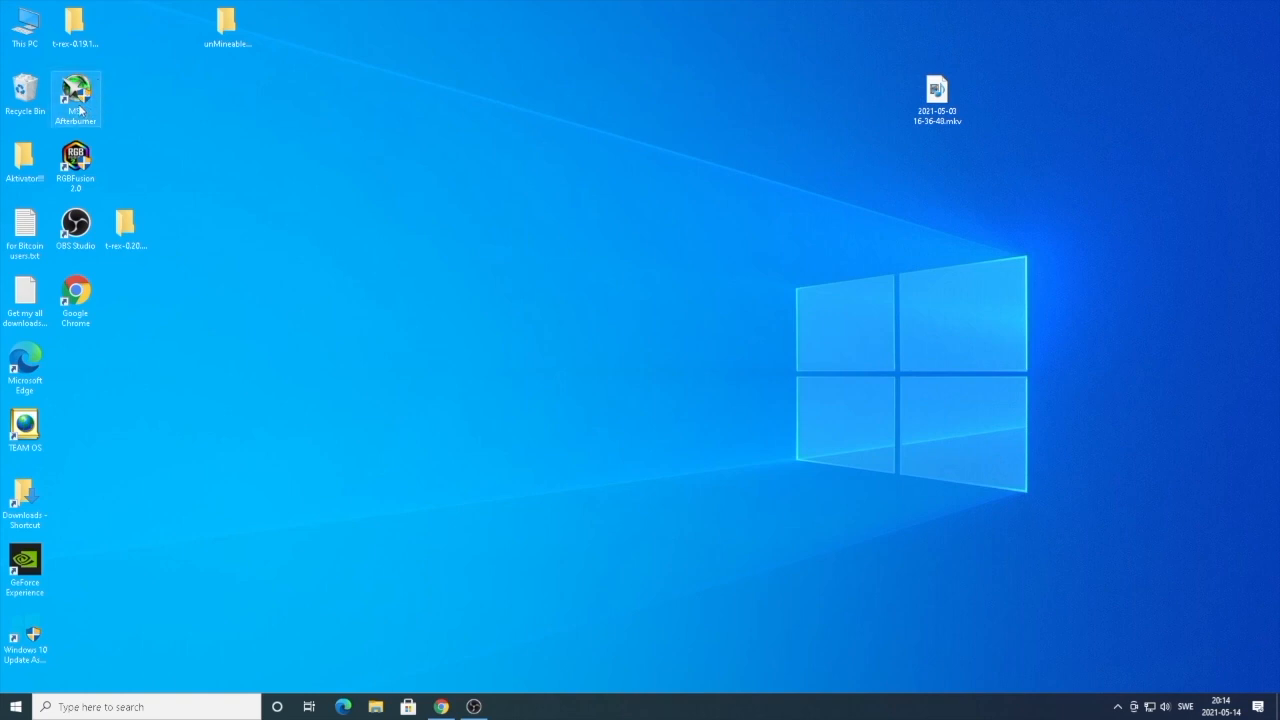
Step: Launch MSI Afterburner from the desktop and approve the UAC prompt
double_click(76, 94)
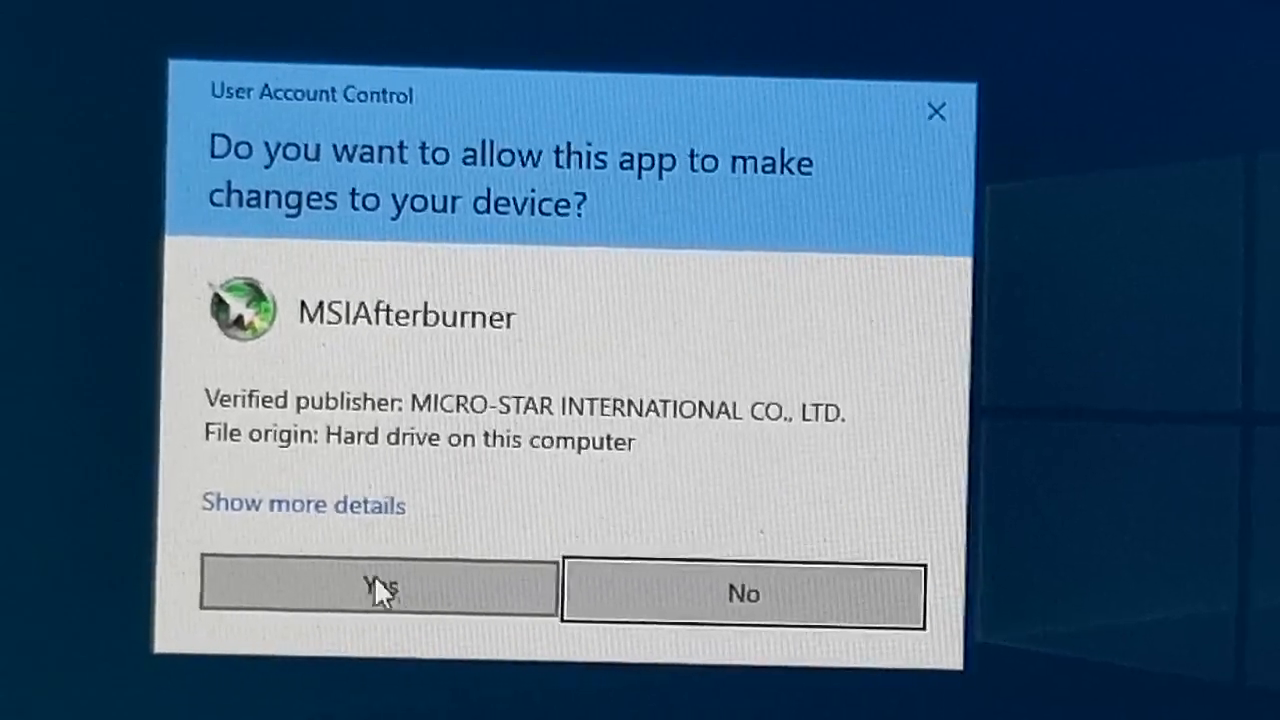
left_click(378, 590)
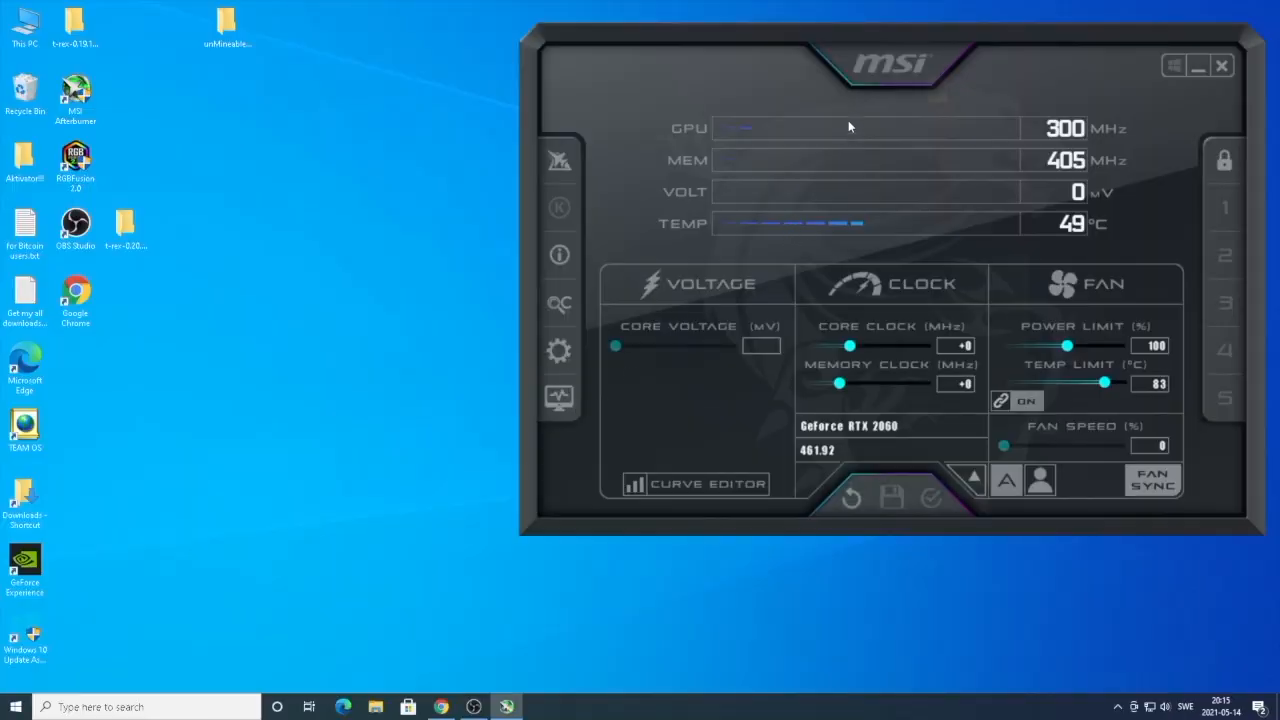
mouse_move(910, 132)
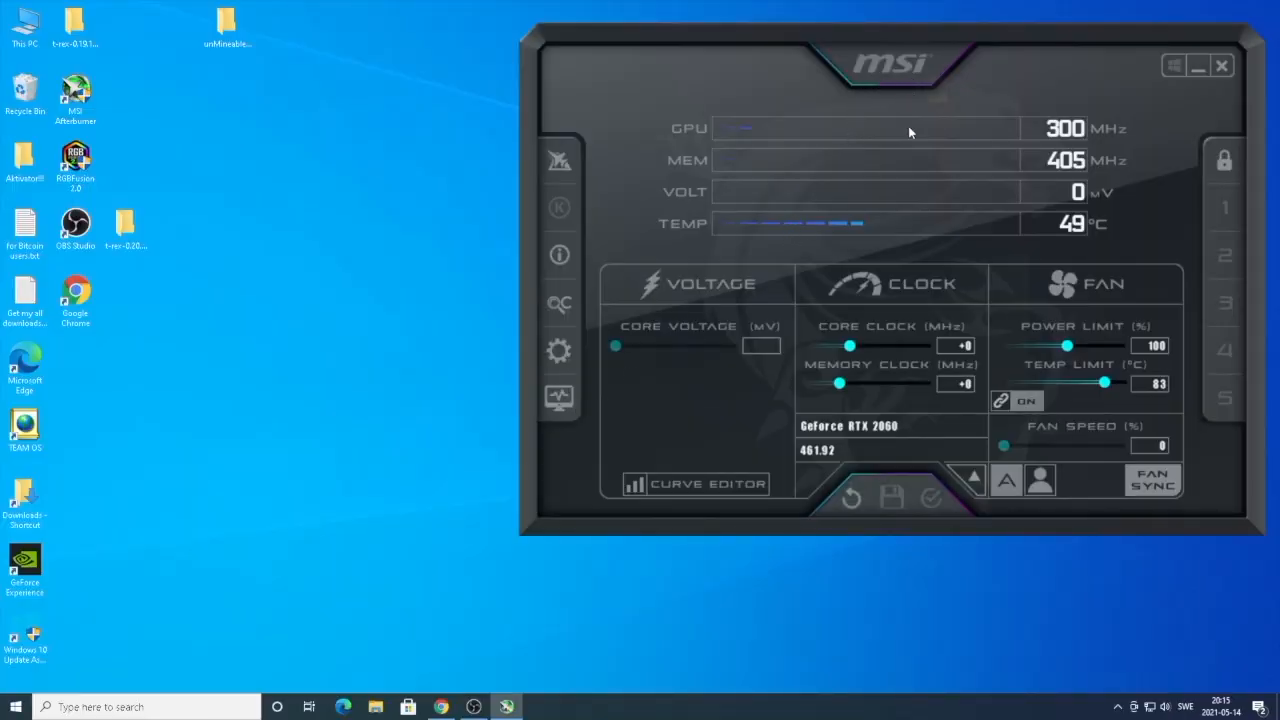
mouse_move(668, 376)
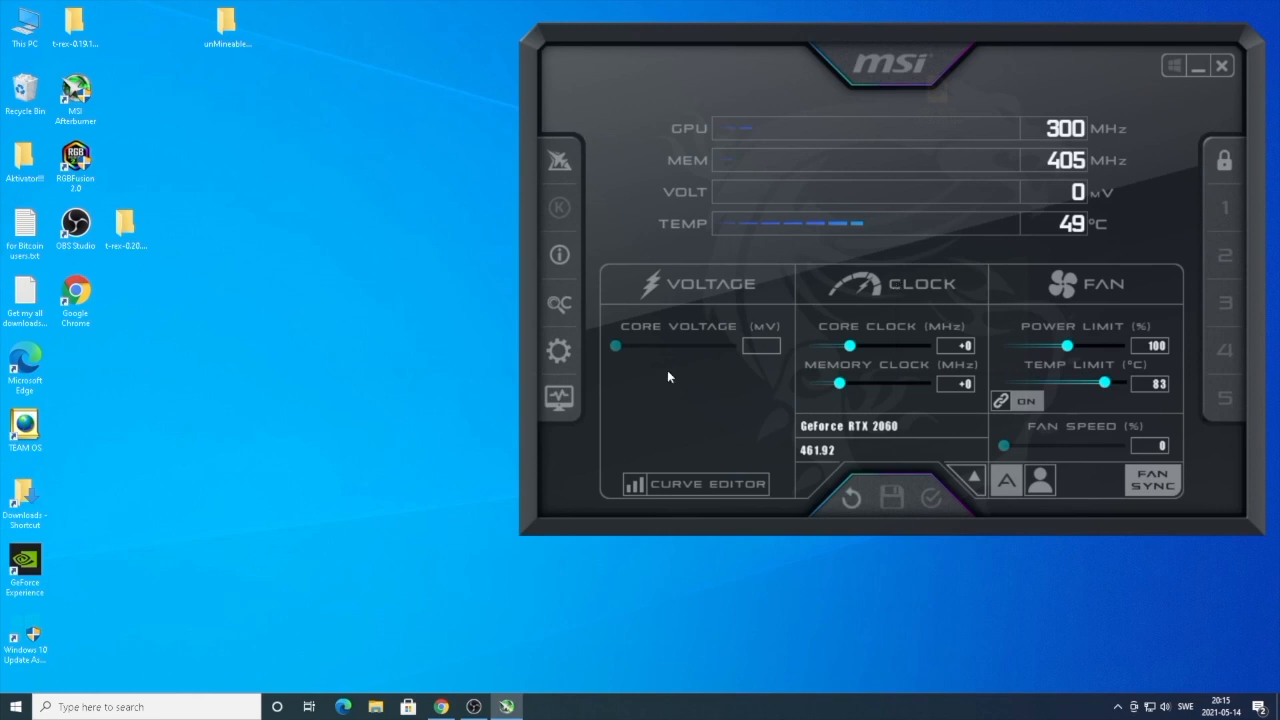
Step: Raise the skin scaling in the User Interface properties and confirm with OK
left_click(558, 350)
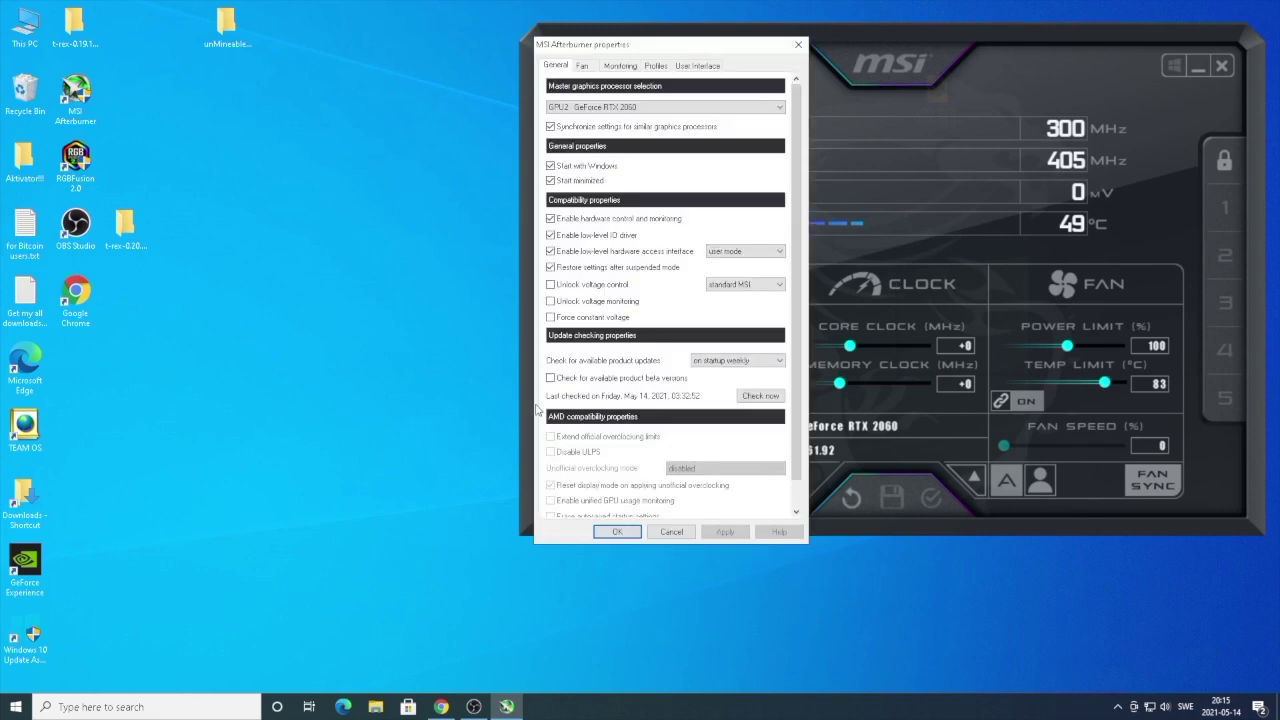
left_click(696, 64)
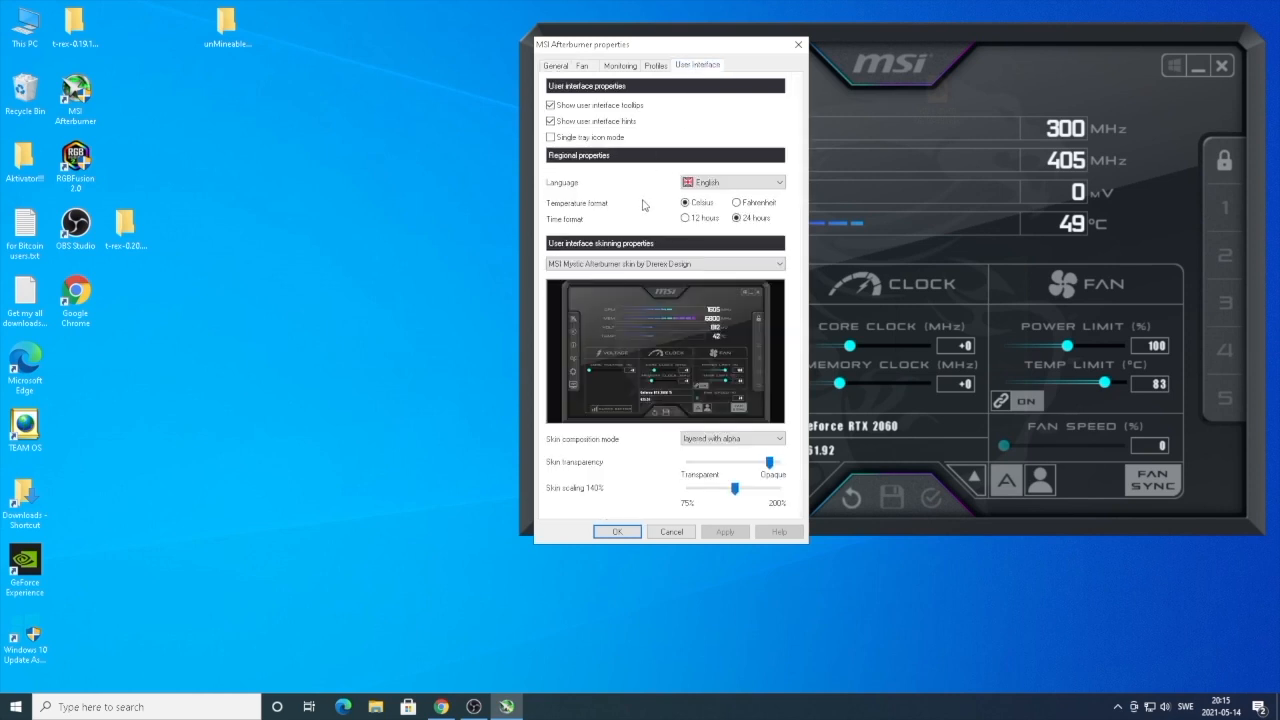
mouse_move(560, 248)
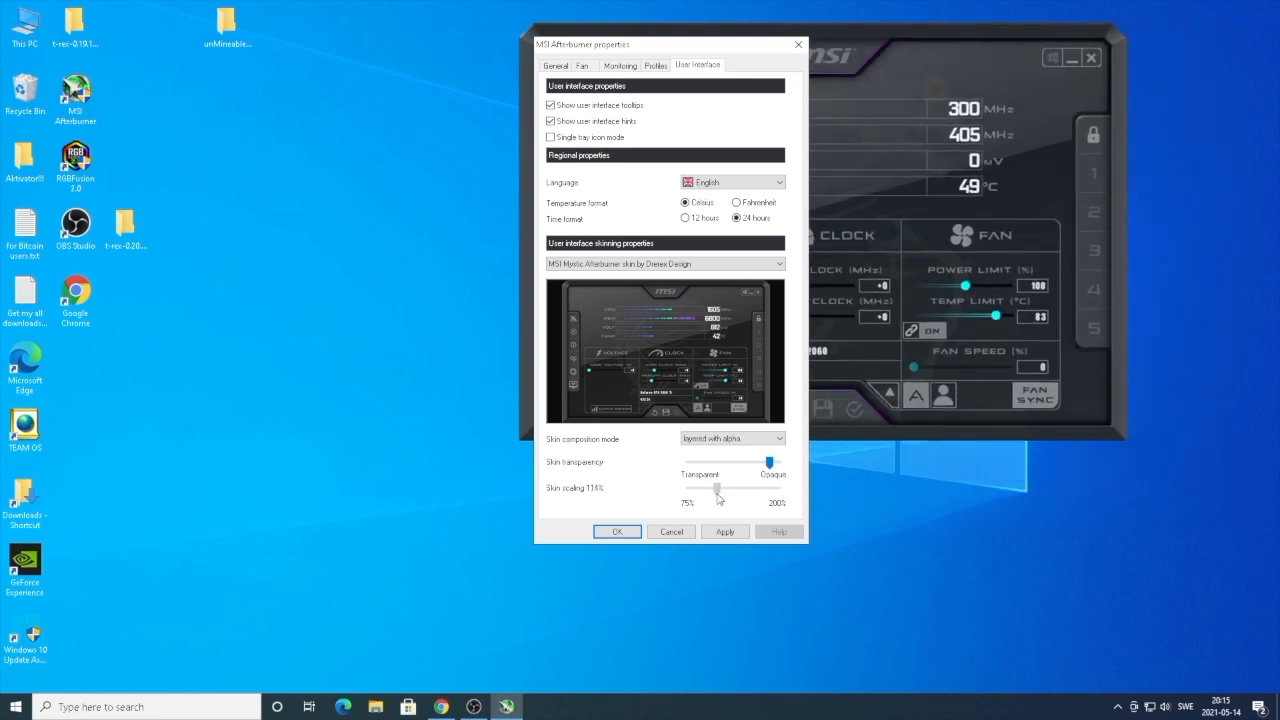
left_click_drag(716, 490, 728, 490)
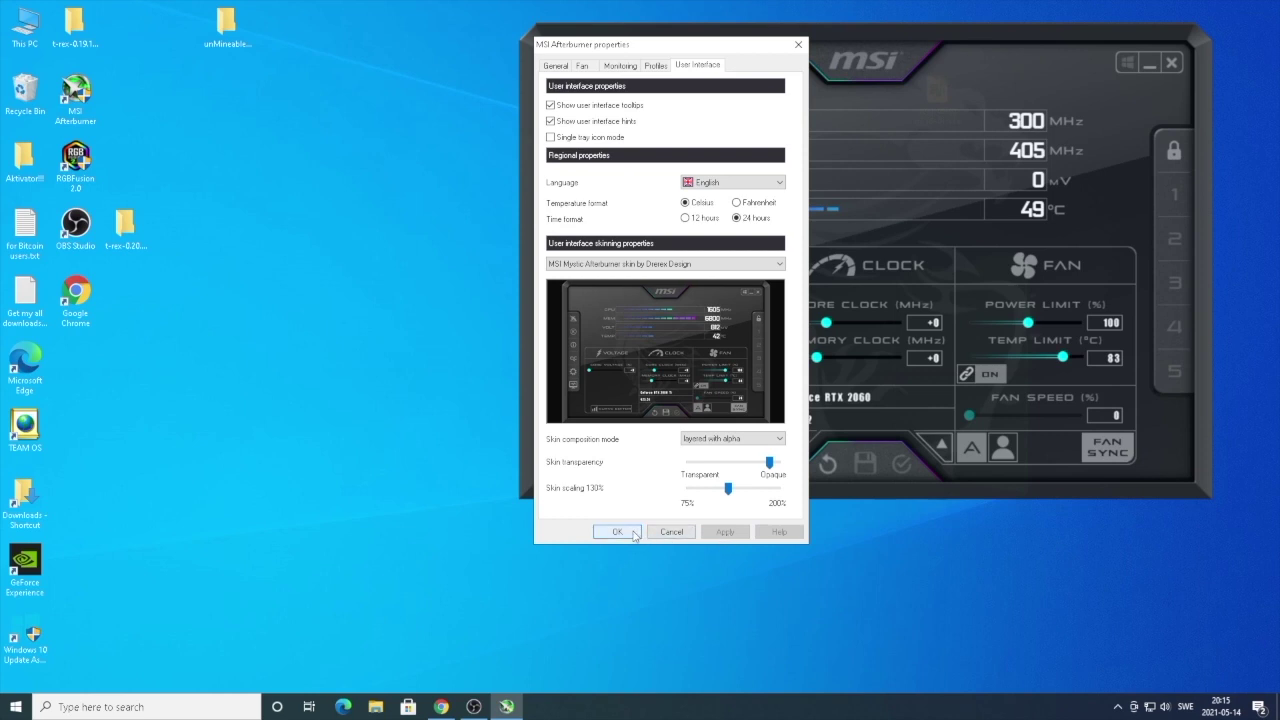
left_click(616, 532)
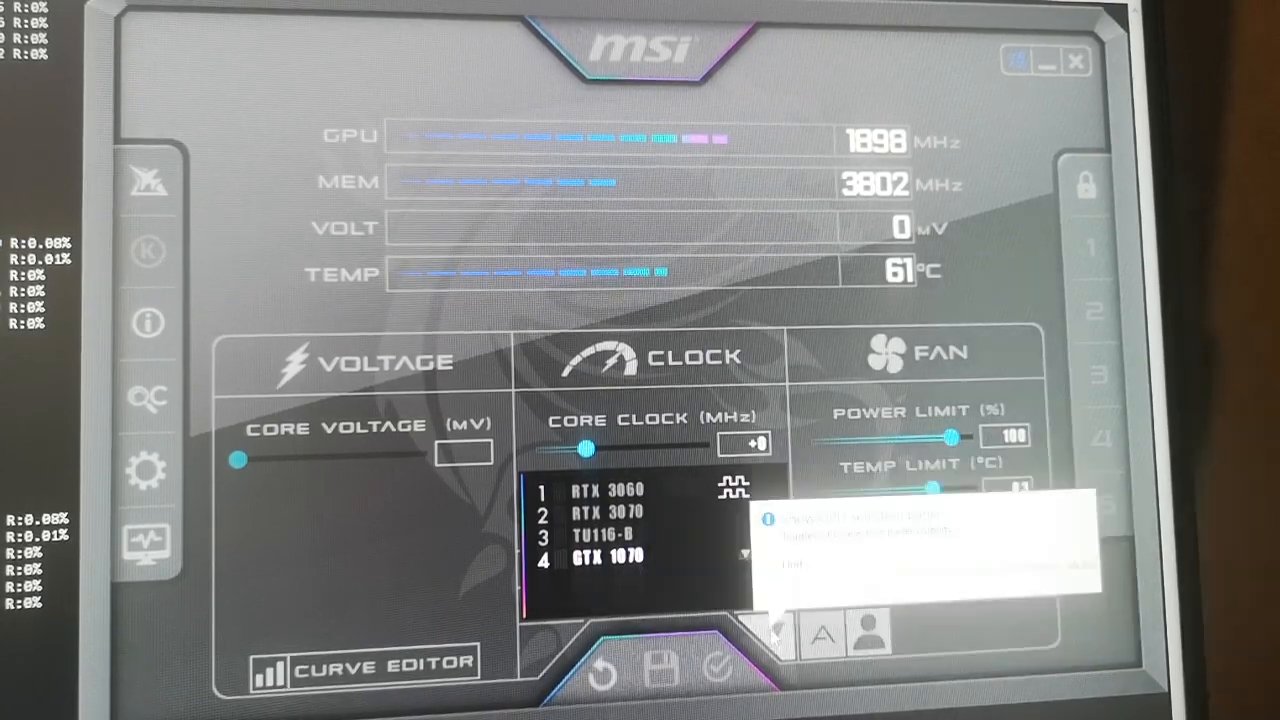
Step: Select the GTX 1070 and raise its fan speed from 61 to 80 percent
left_click(604, 560)
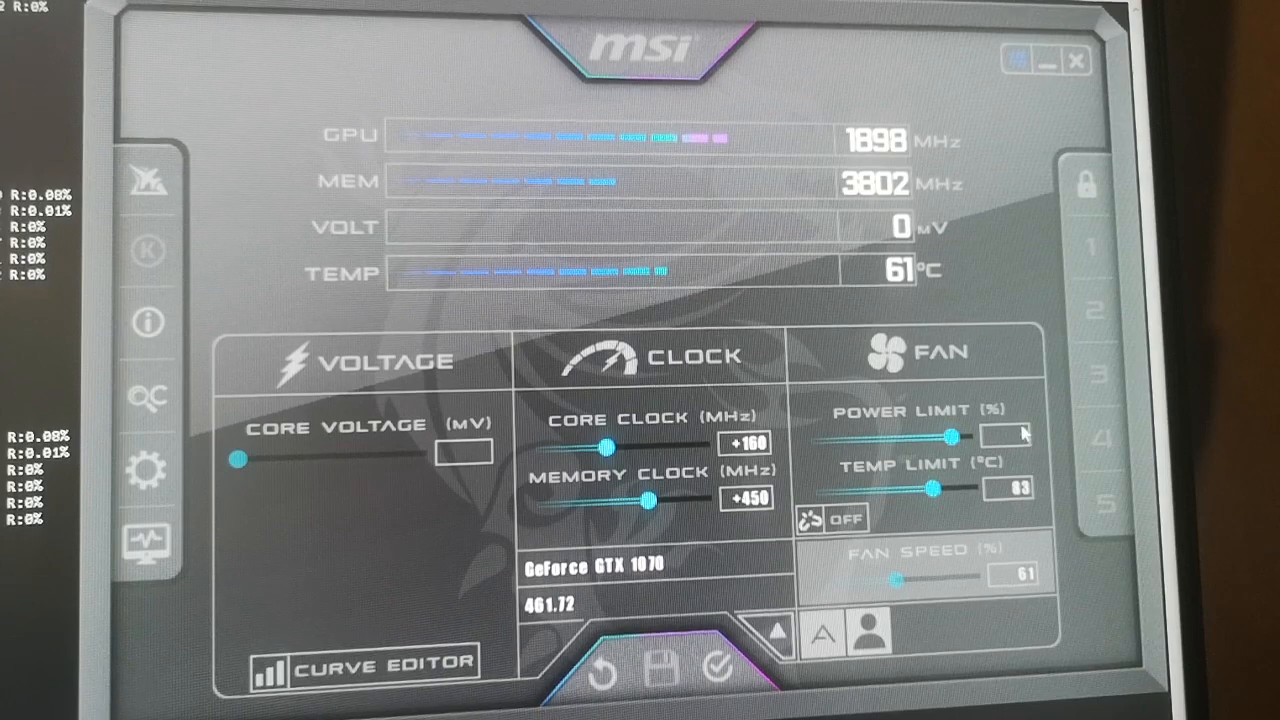
mouse_move(988, 396)
type("65")
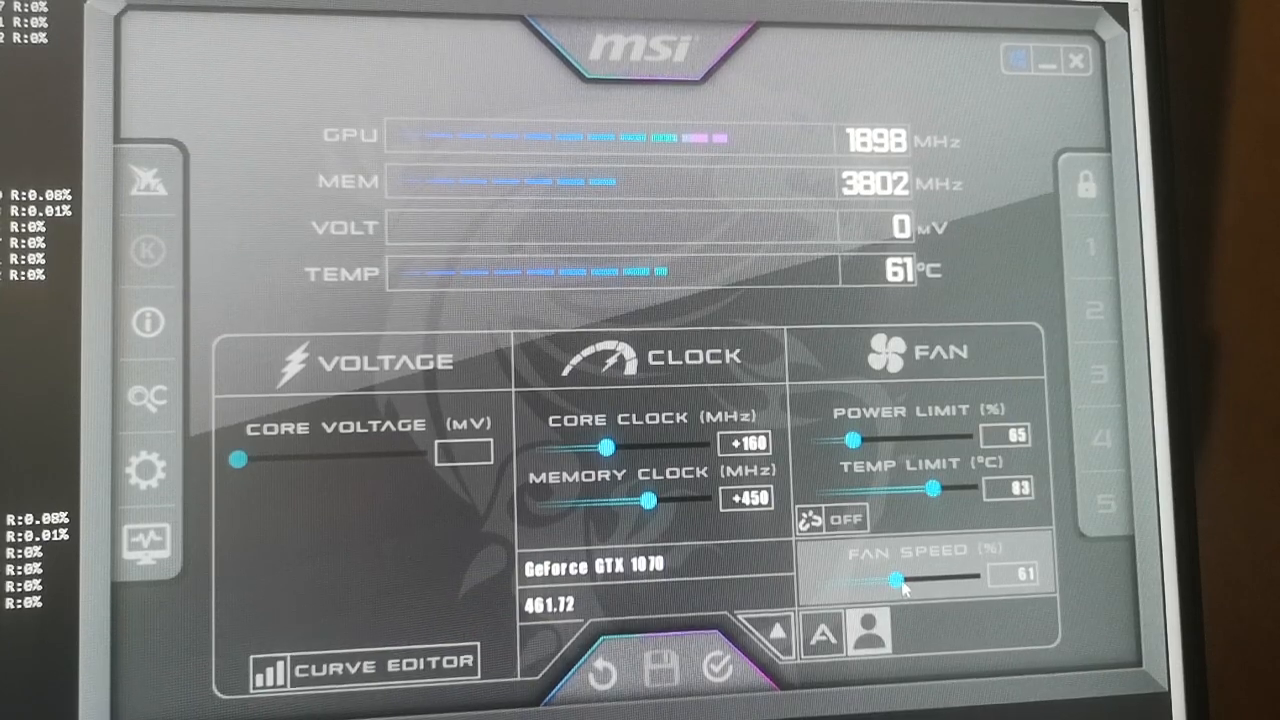
left_click_drag(896, 578, 936, 578)
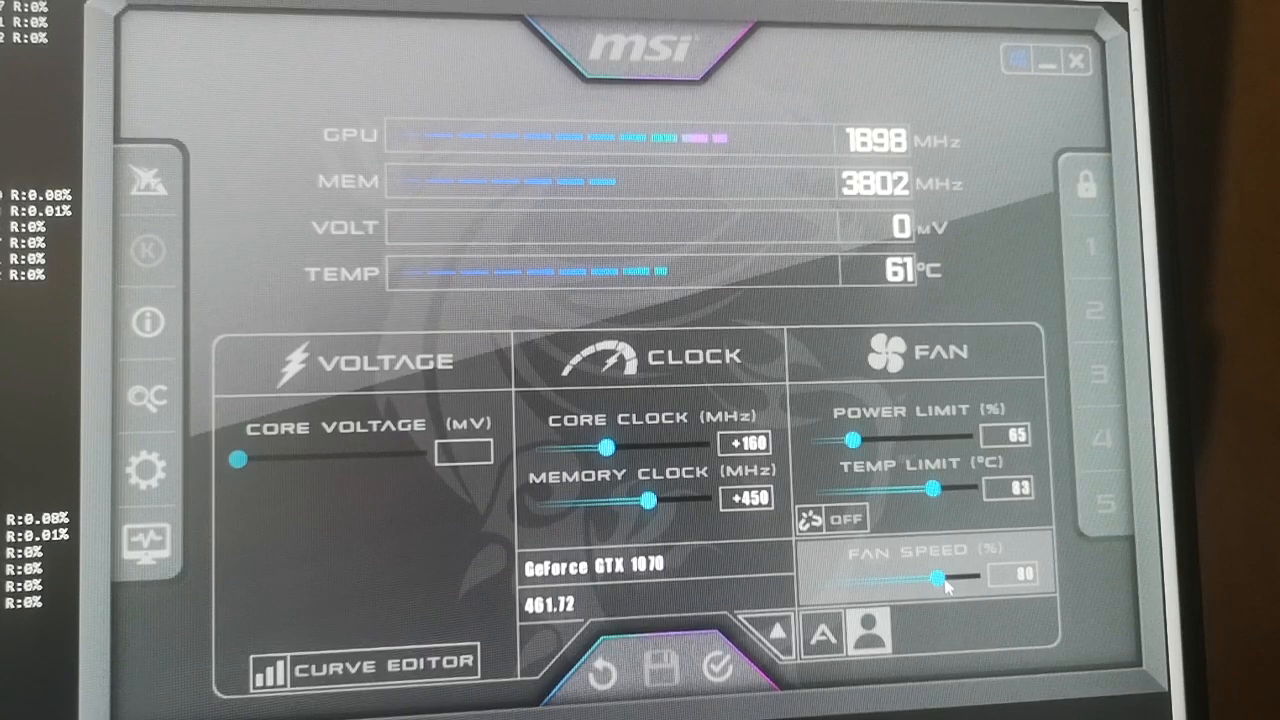
mouse_move(944, 404)
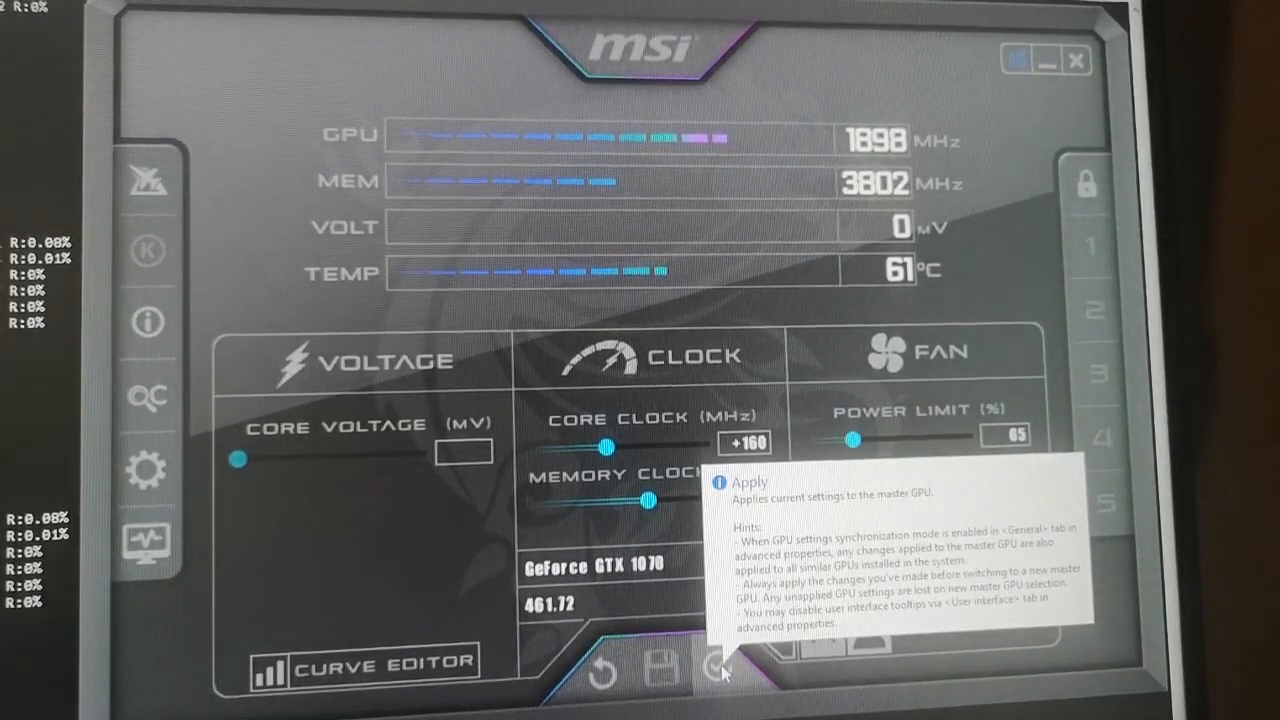
left_click(722, 670)
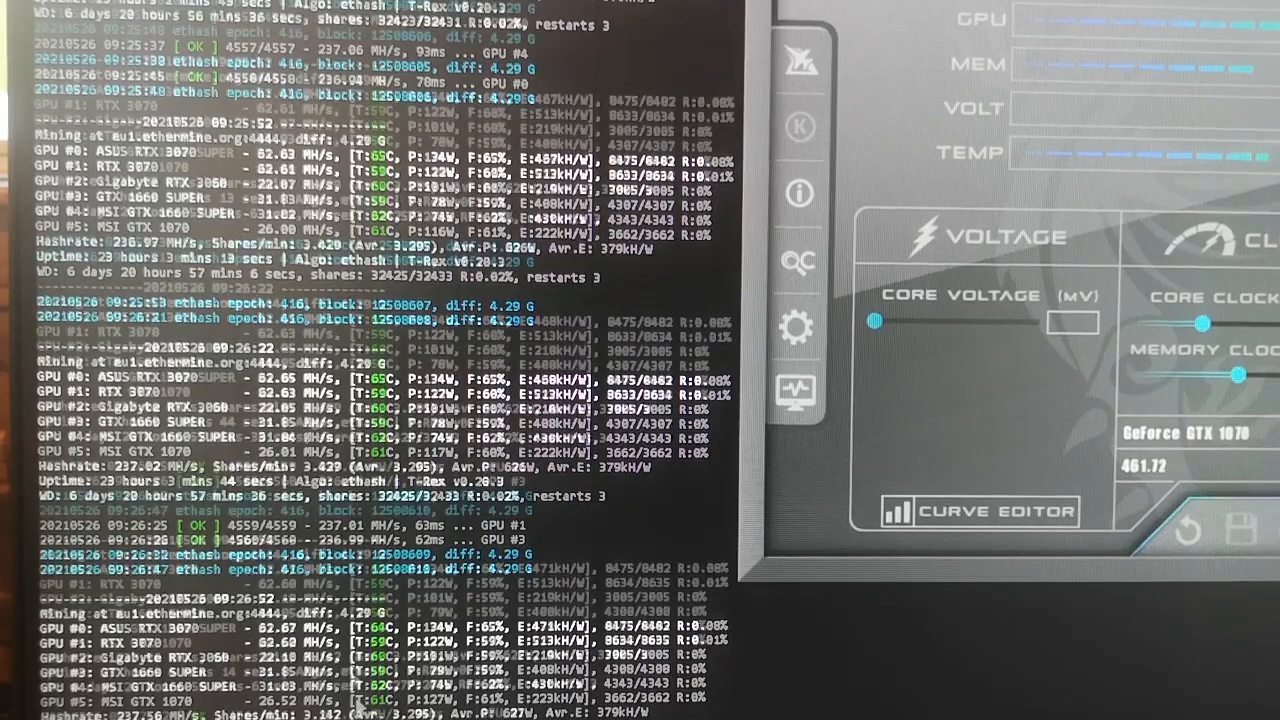
scroll("down", 3)
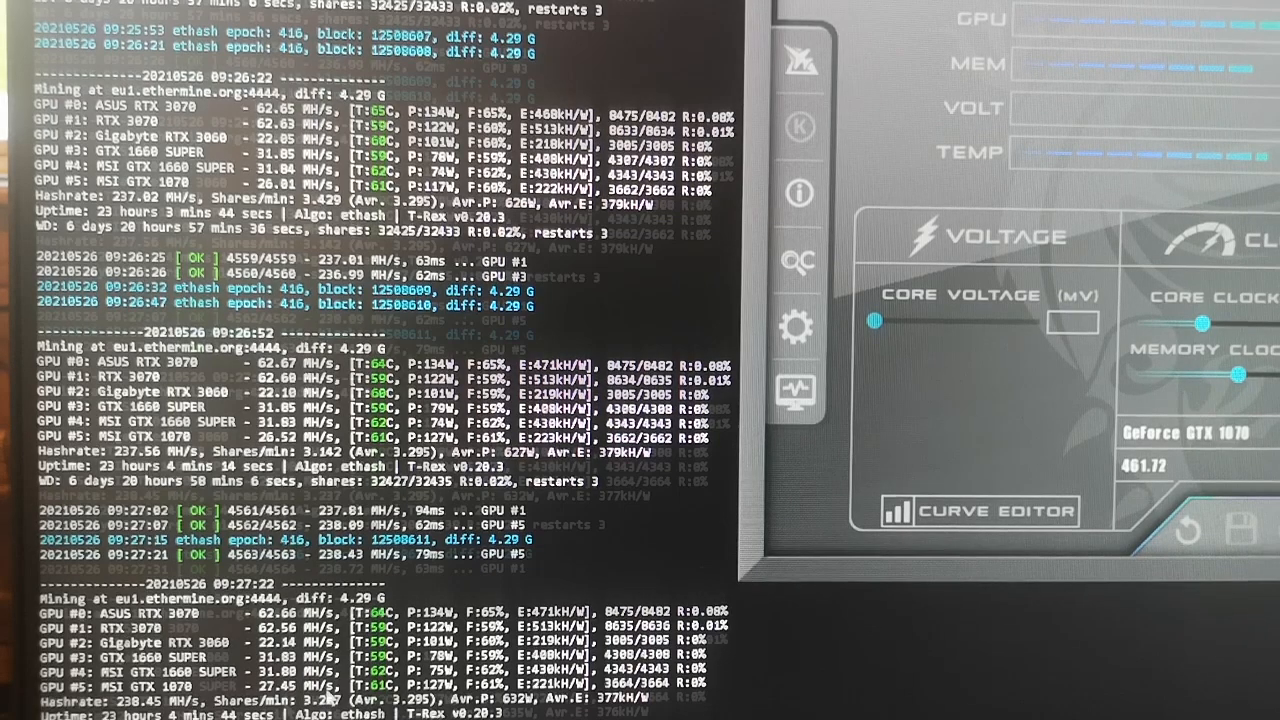
scroll("down", 3)
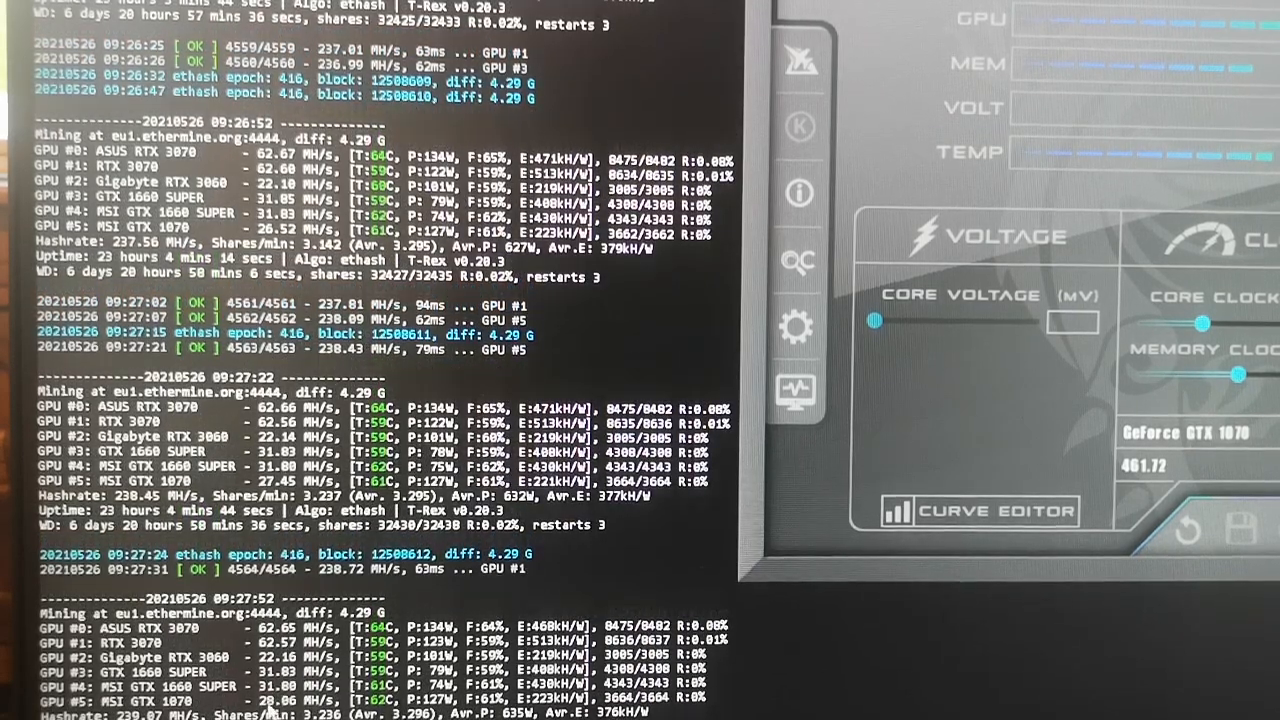